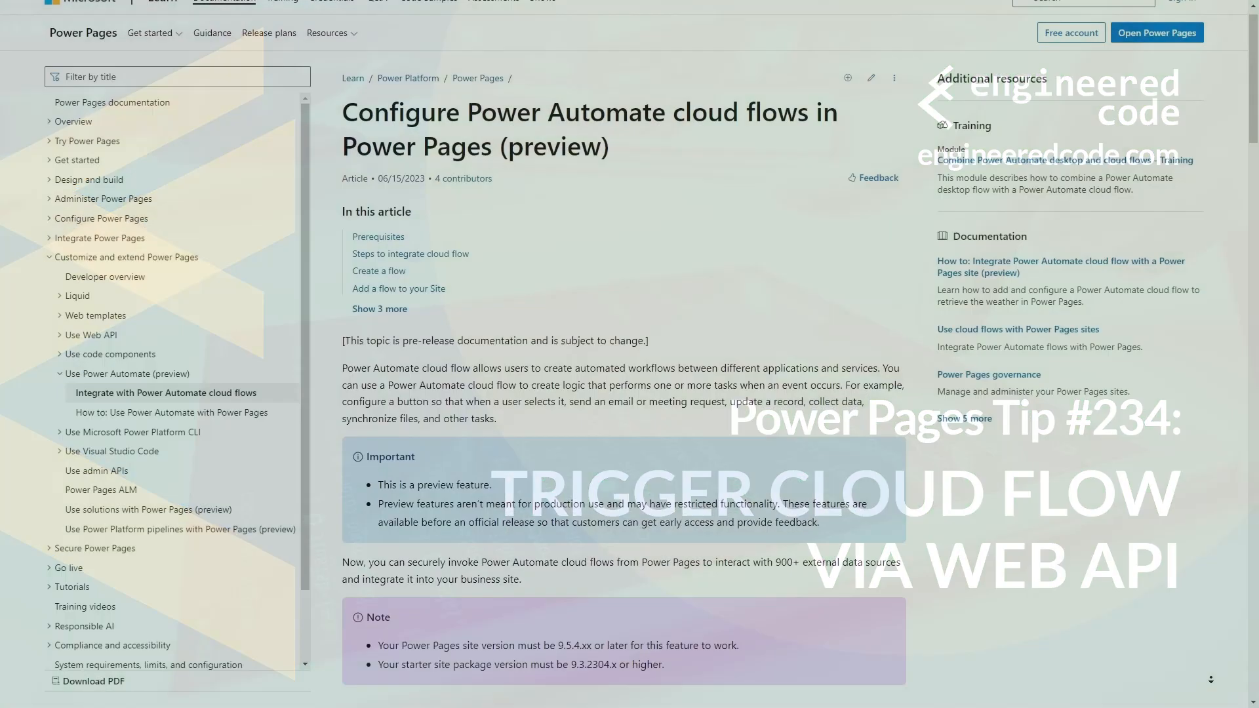
Add the 'When Power Pages calls a flow' trigger as the flow's first step.
{"action": "scroll", "scroll_direction": "down", "scroll_amount": 3}
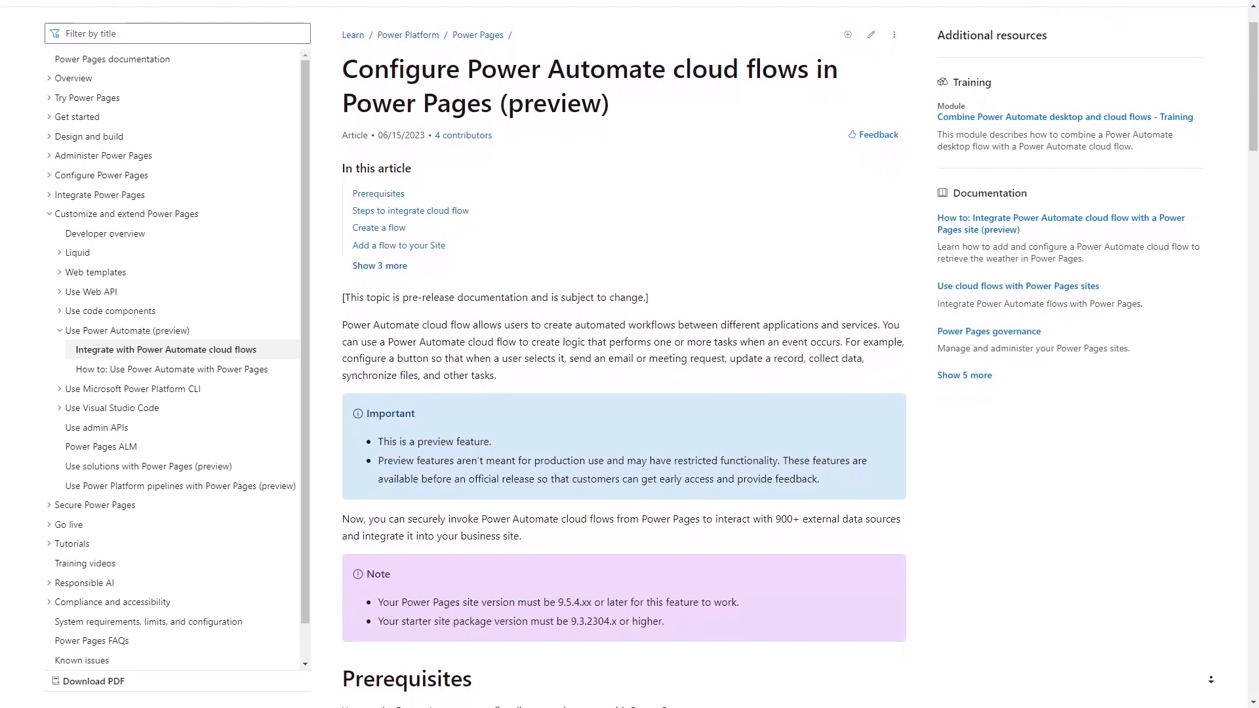
{"action": "scroll", "scroll_direction": "down", "scroll_amount": 3}
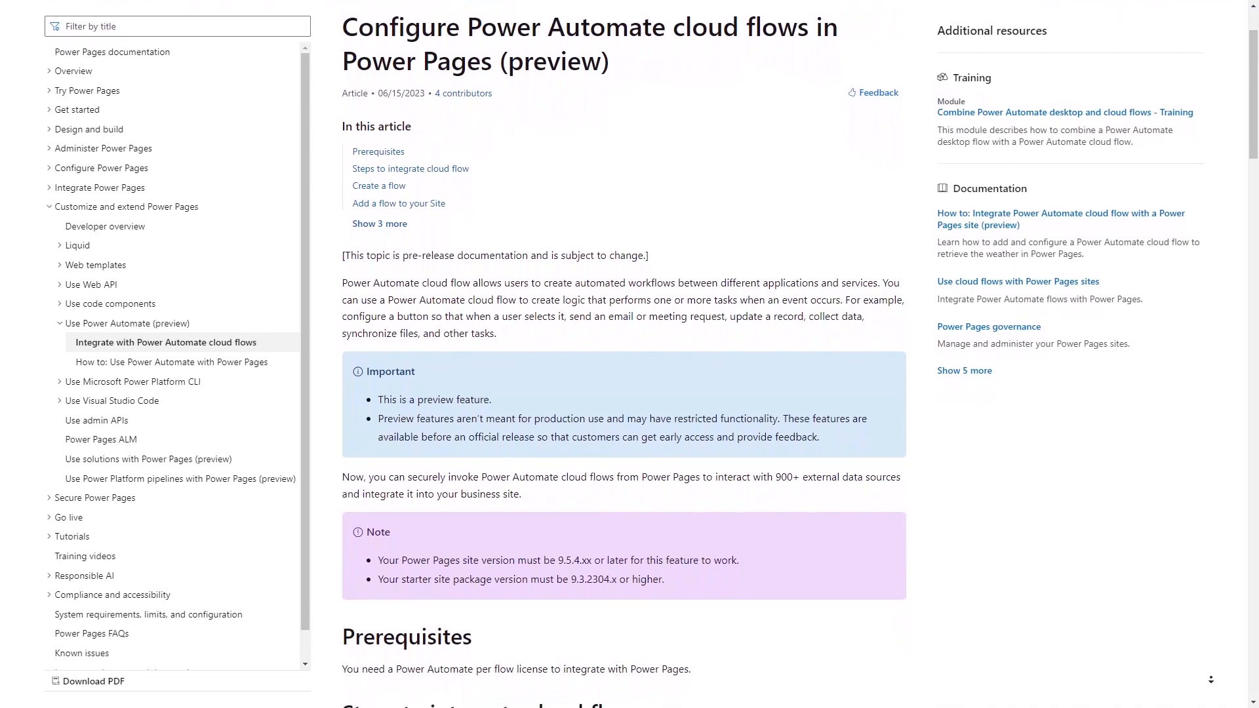
{"action": "scroll", "scroll_direction": "down", "scroll_amount": 3}
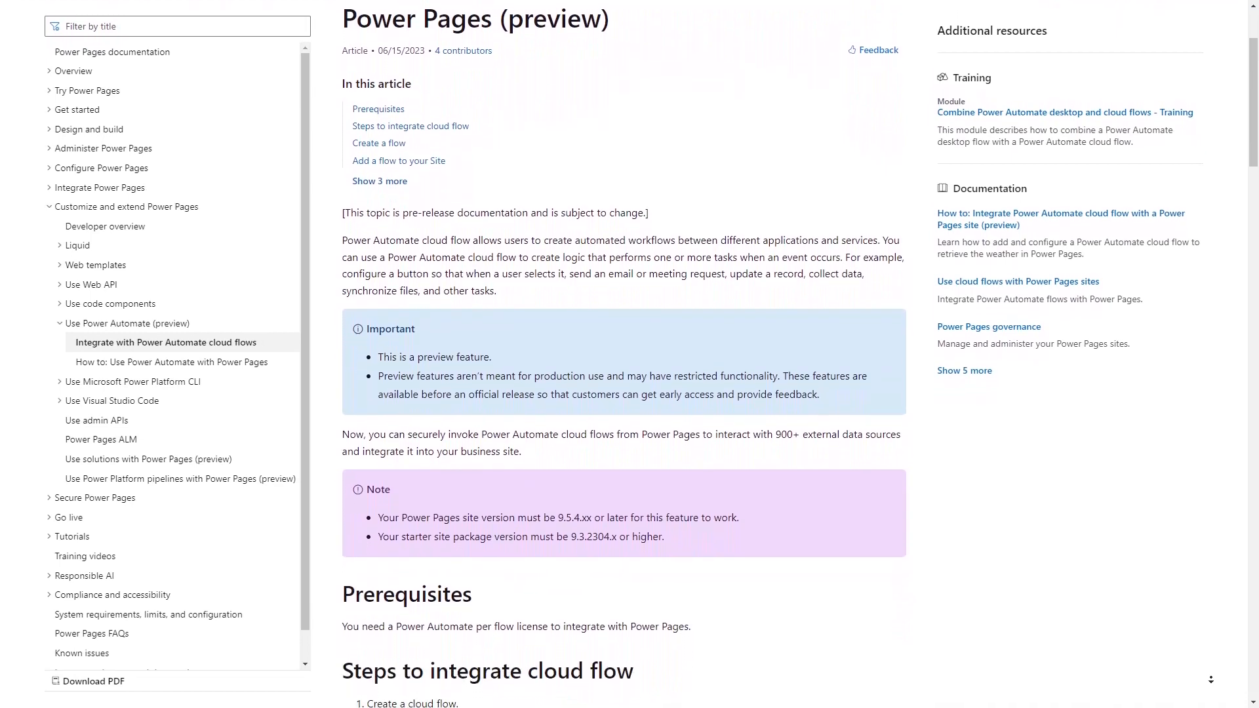
{"action": "scroll", "scroll_direction": "down", "scroll_amount": 3}
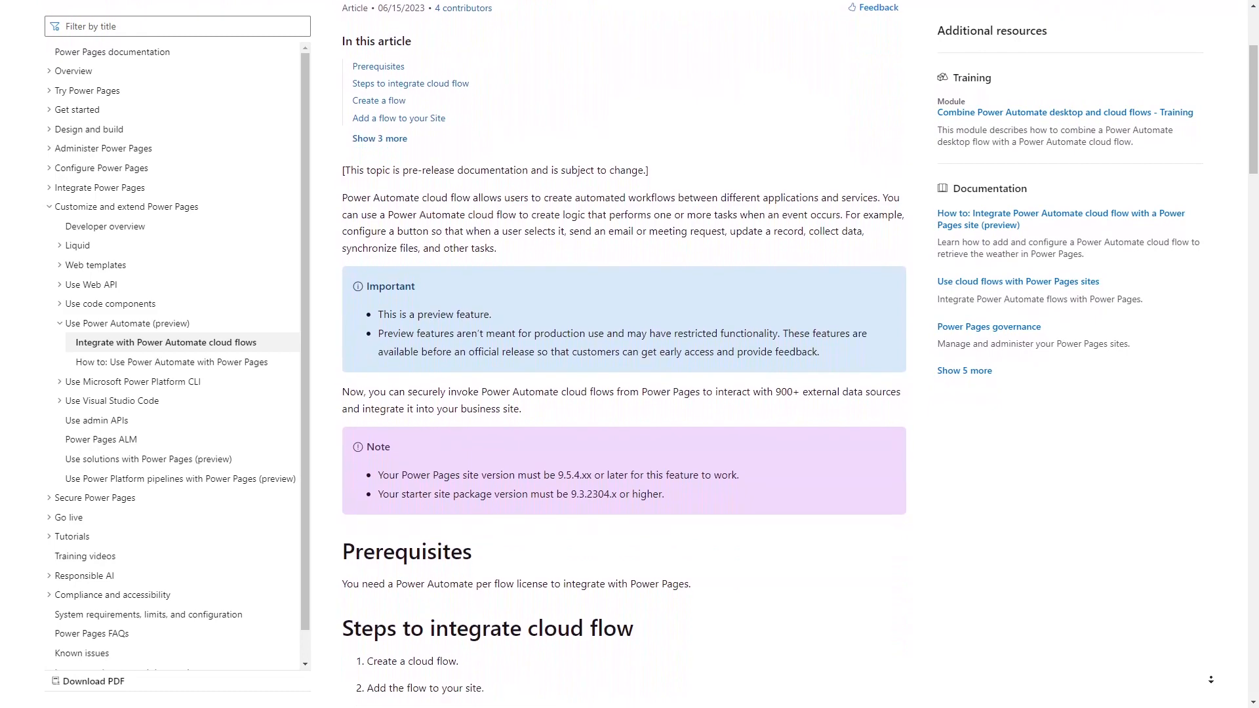
{"action": "scroll", "scroll_direction": "down", "scroll_amount": 3}
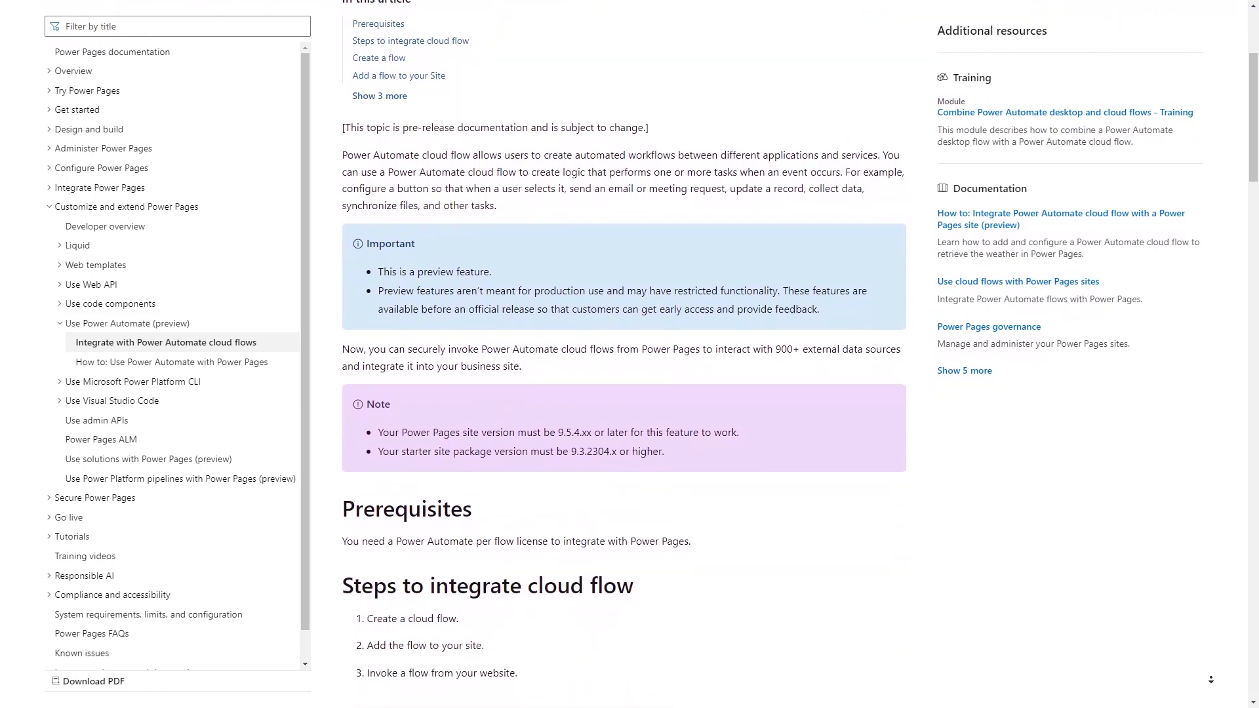
{"action": "scroll", "scroll_direction": "down", "scroll_amount": 3}
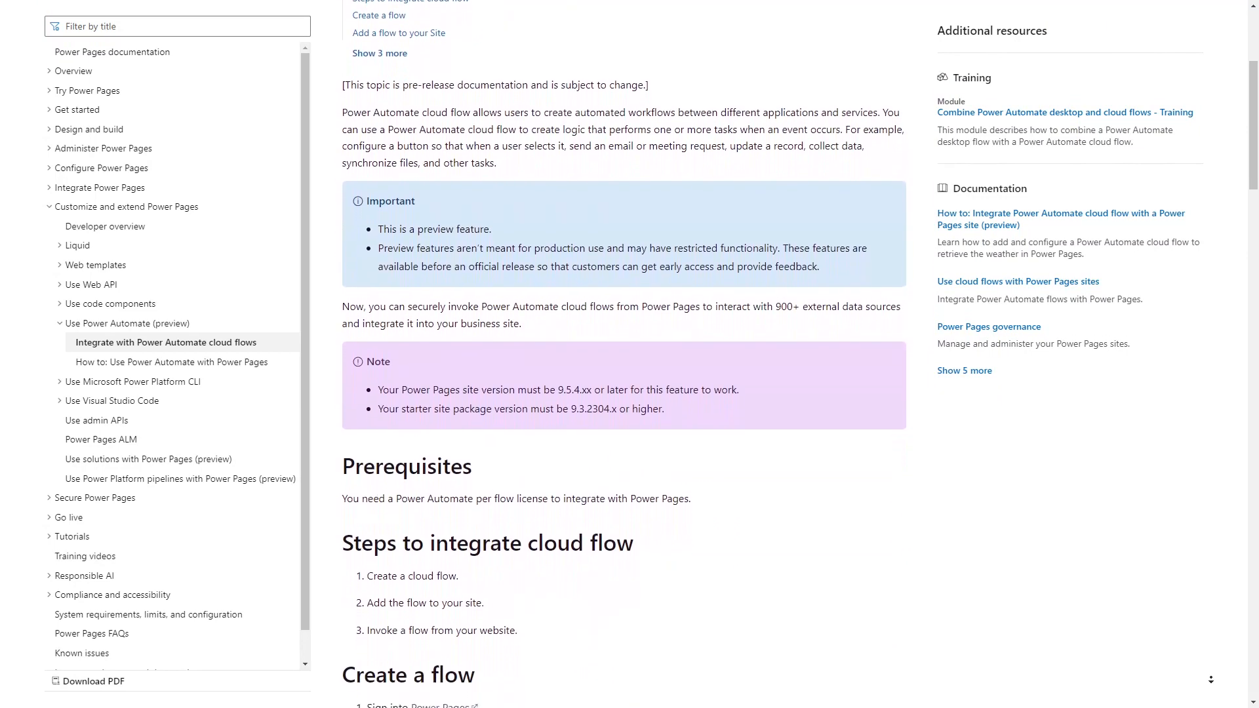
{"action": "scroll", "scroll_direction": "down", "scroll_amount": 3}
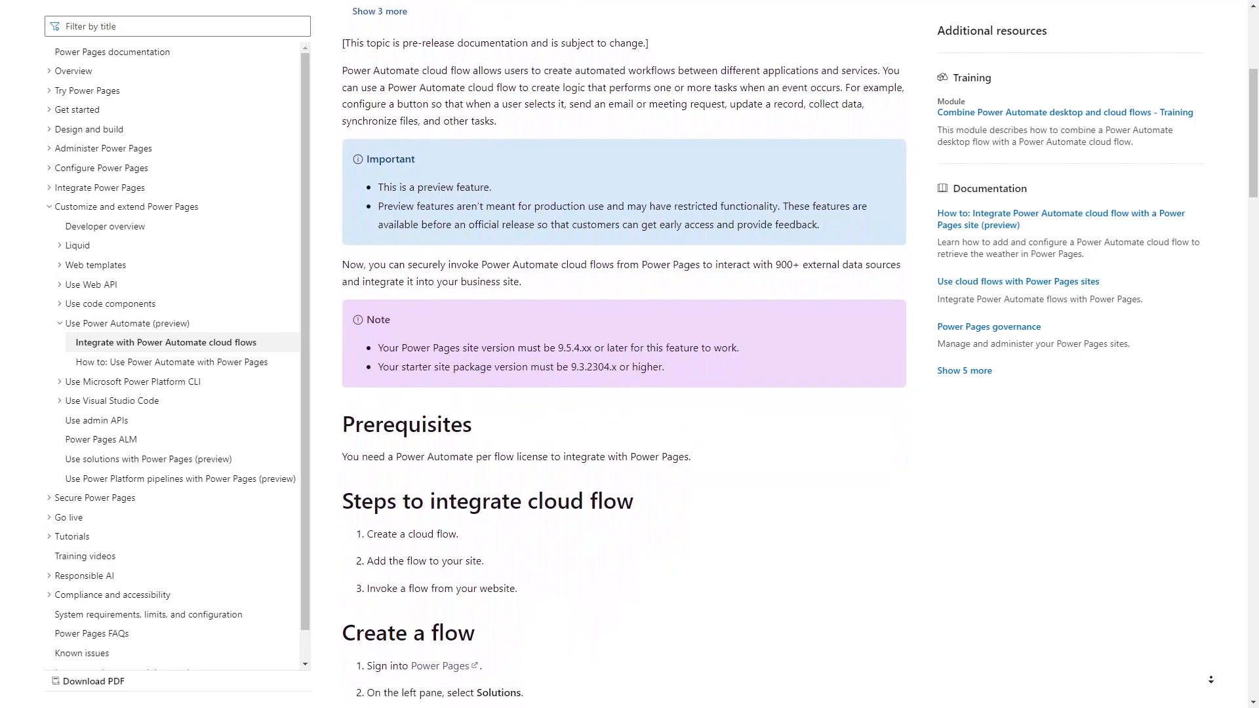
{"action": "scroll", "scroll_direction": "down", "scroll_amount": 3}
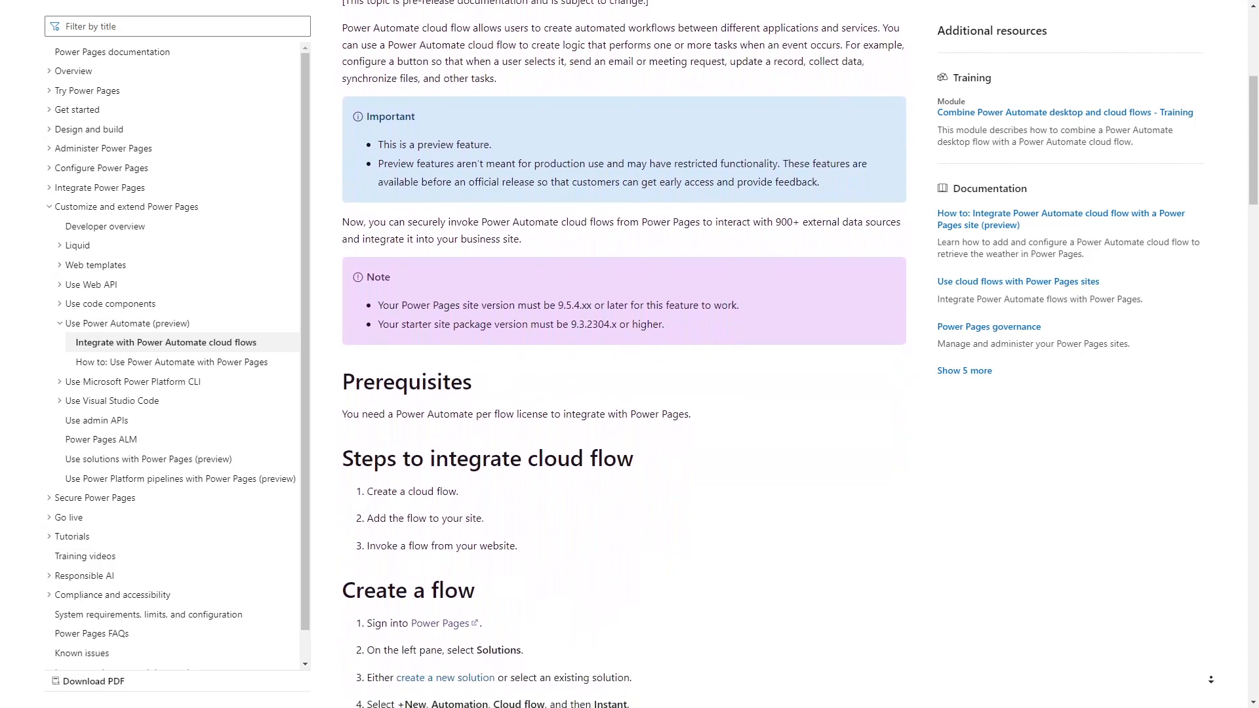
{"action": "scroll", "scroll_direction": "down", "scroll_amount": 3}
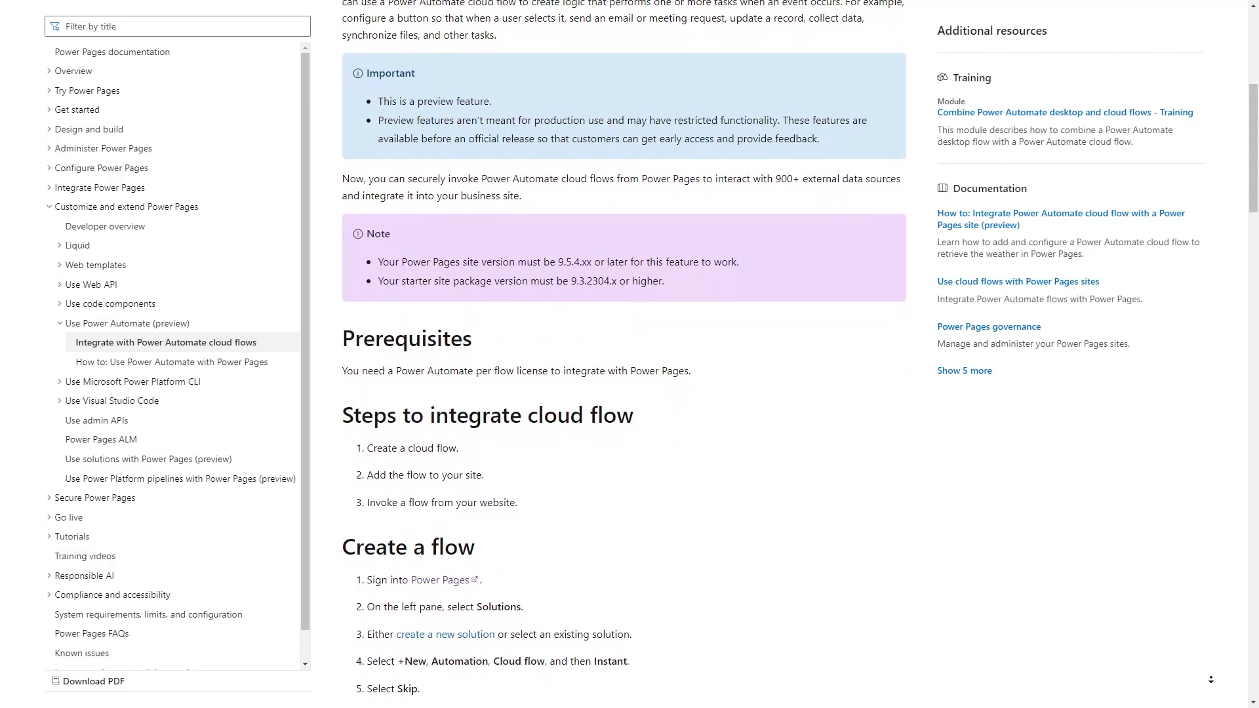
{"action": "scroll", "scroll_direction": "down", "scroll_amount": 3}
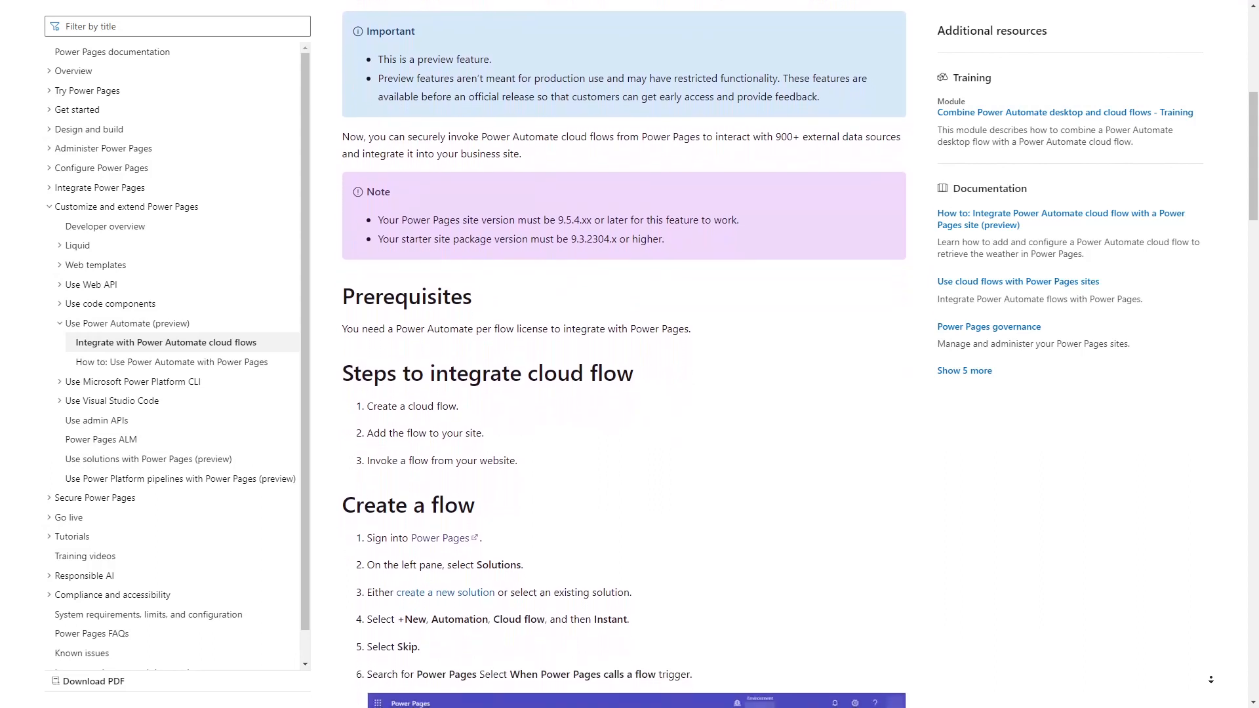
{"action": "scroll", "scroll_direction": "down", "scroll_amount": 3}
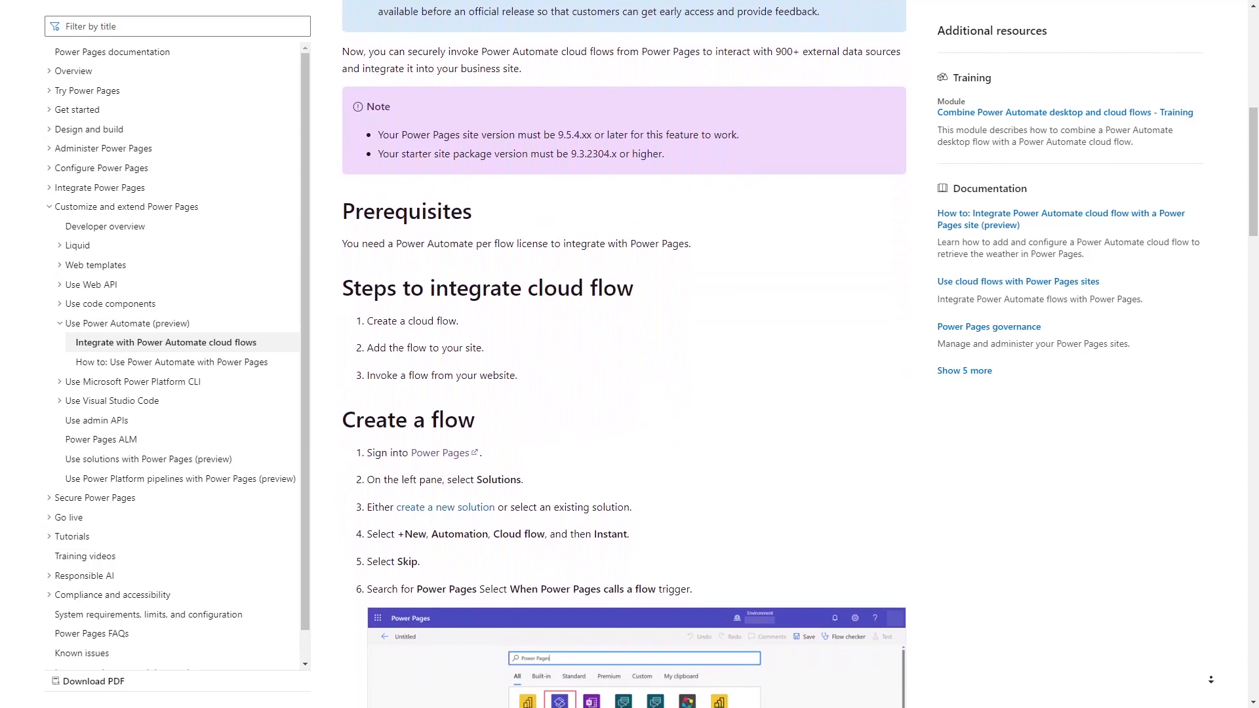
{"action": "scroll", "scroll_direction": "down", "scroll_amount": 3}
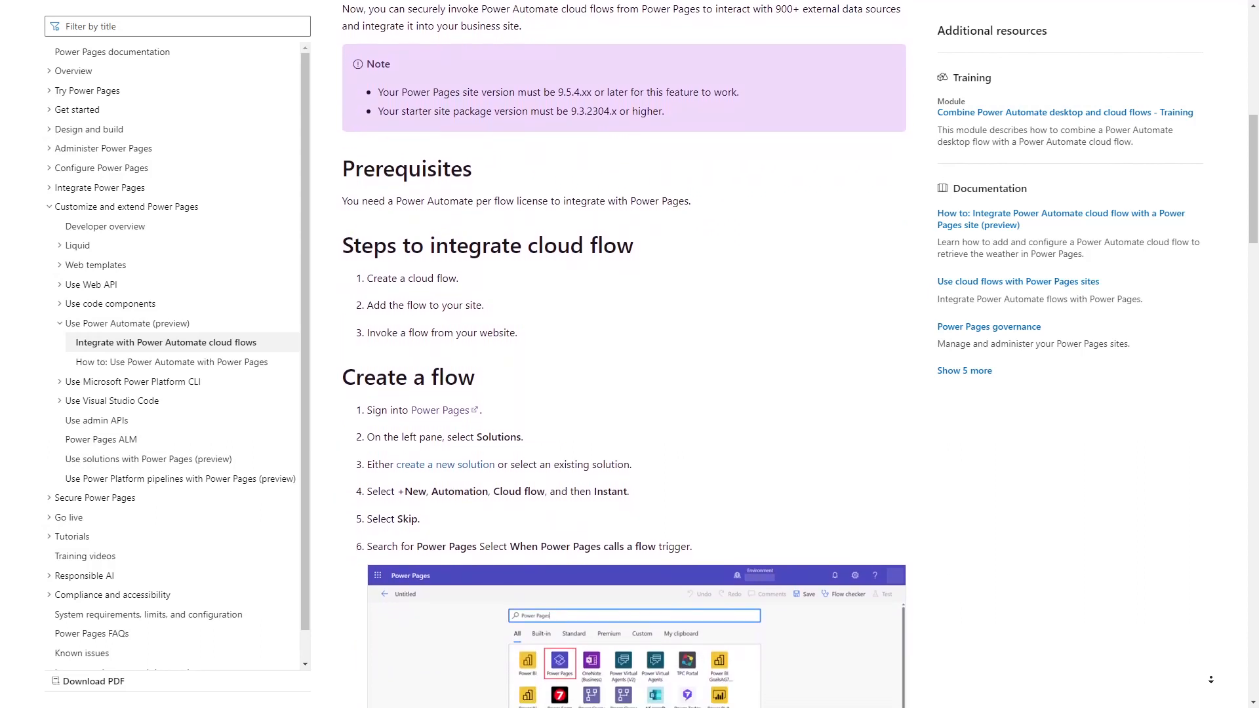
{"action": "scroll", "scroll_direction": "down", "scroll_amount": 3}
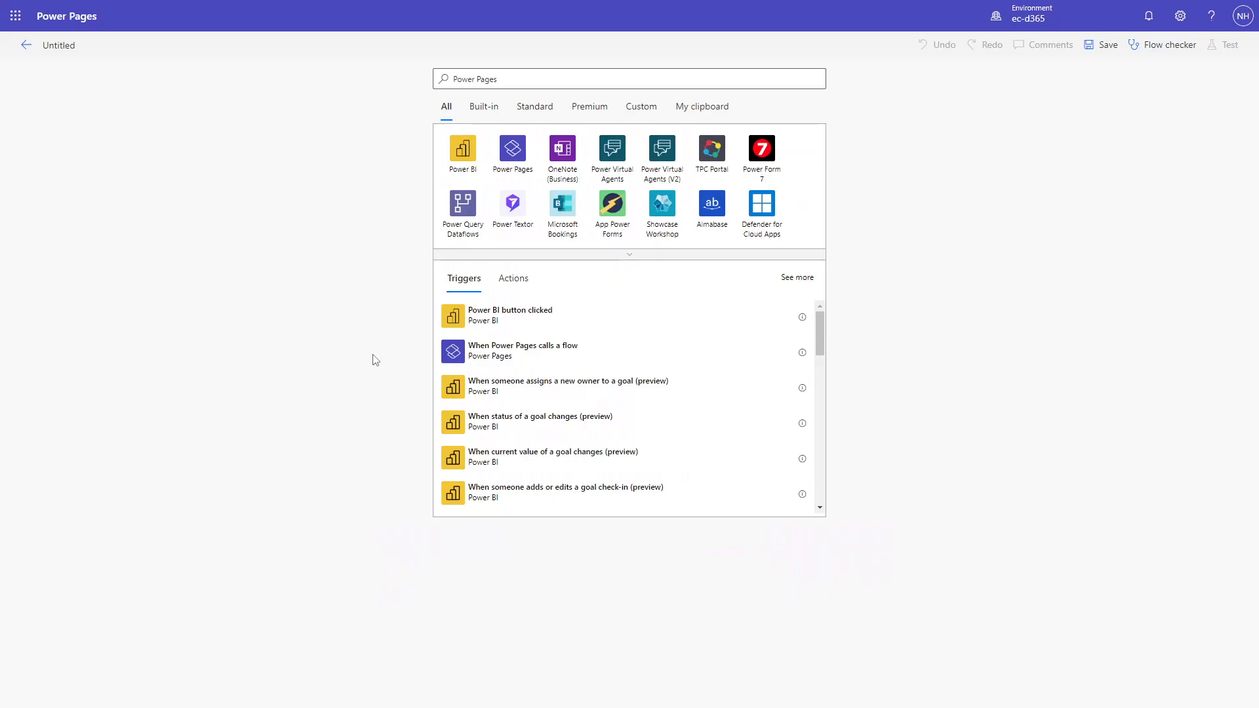
{"action": "mouse_move", "coordinate": [491, 362]}
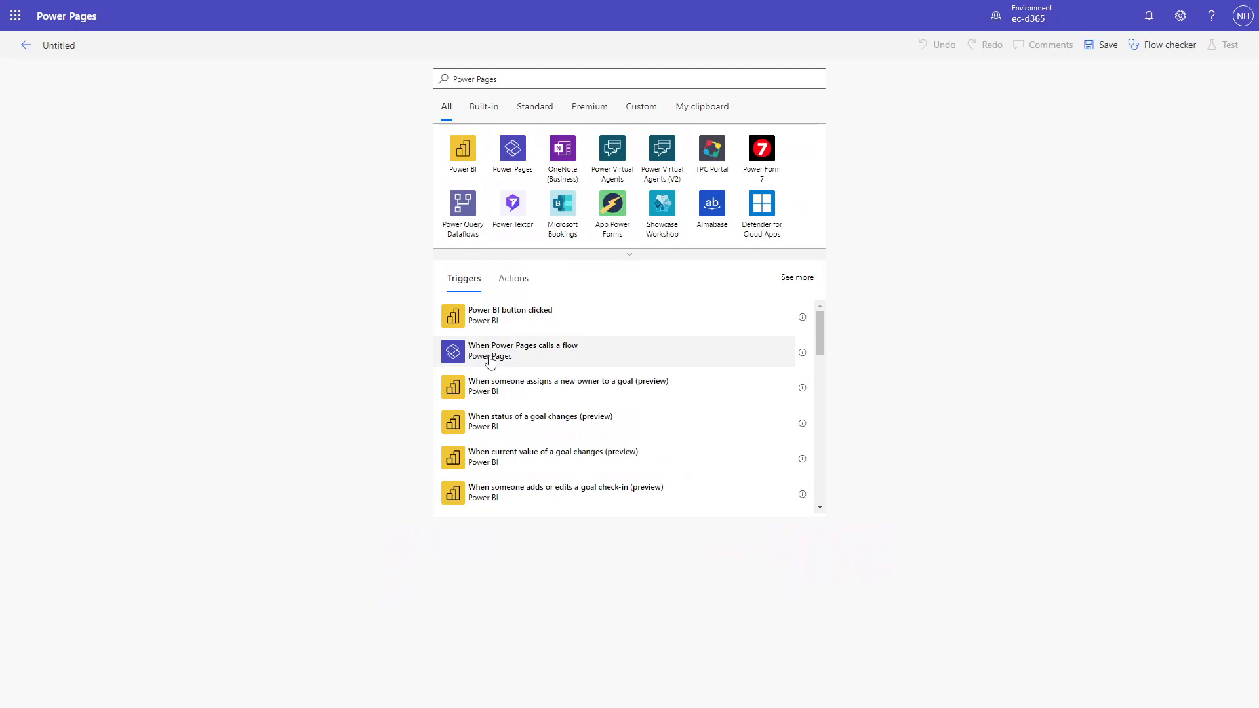
{"action": "mouse_move", "coordinate": [590, 358]}
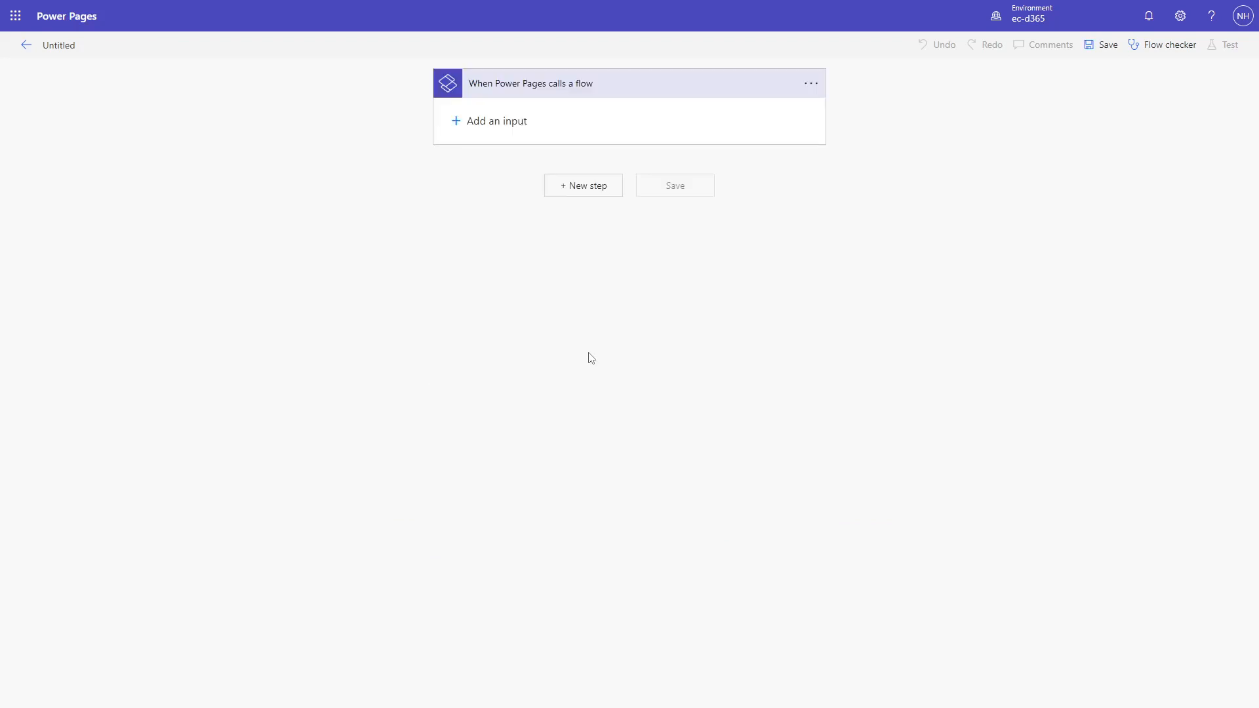
{"action": "left_click", "coordinate": [497, 121]}
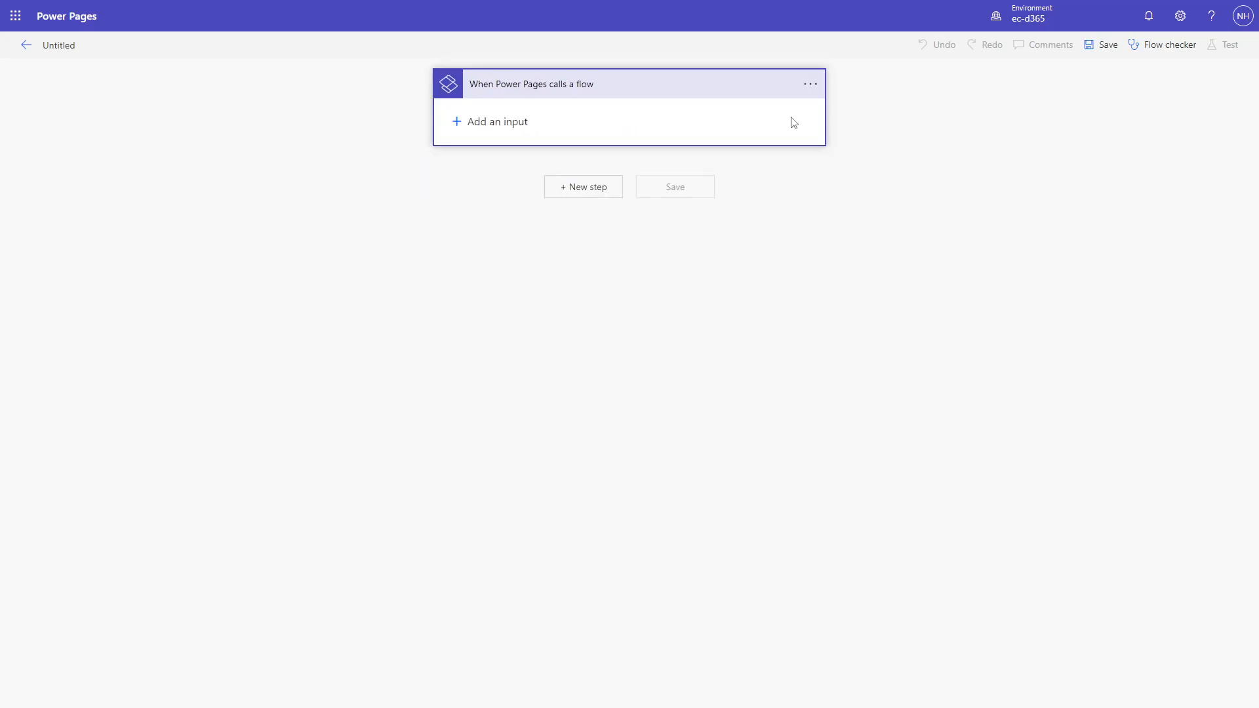
{"action": "mouse_move", "coordinate": [584, 186]}
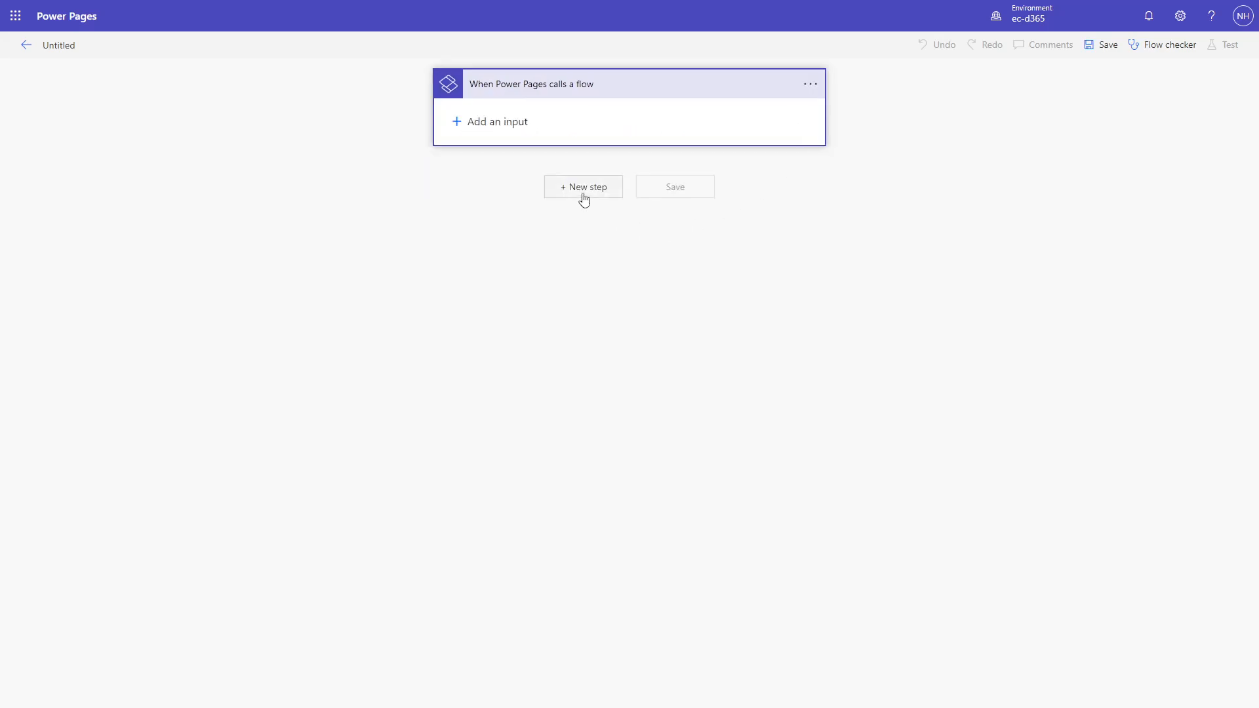
Add a new step below the Power Pages trigger to choose an operation.
{"action": "left_click", "coordinate": [583, 187]}
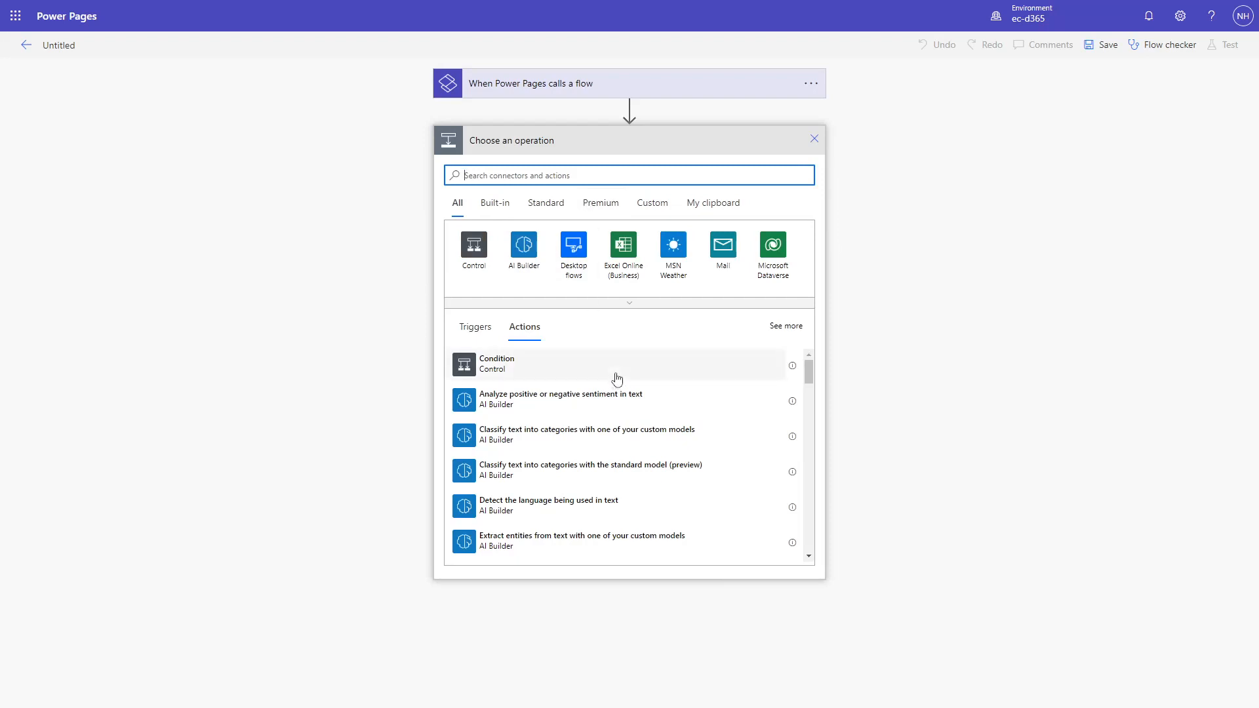
{"action": "mouse_move", "coordinate": [636, 372]}
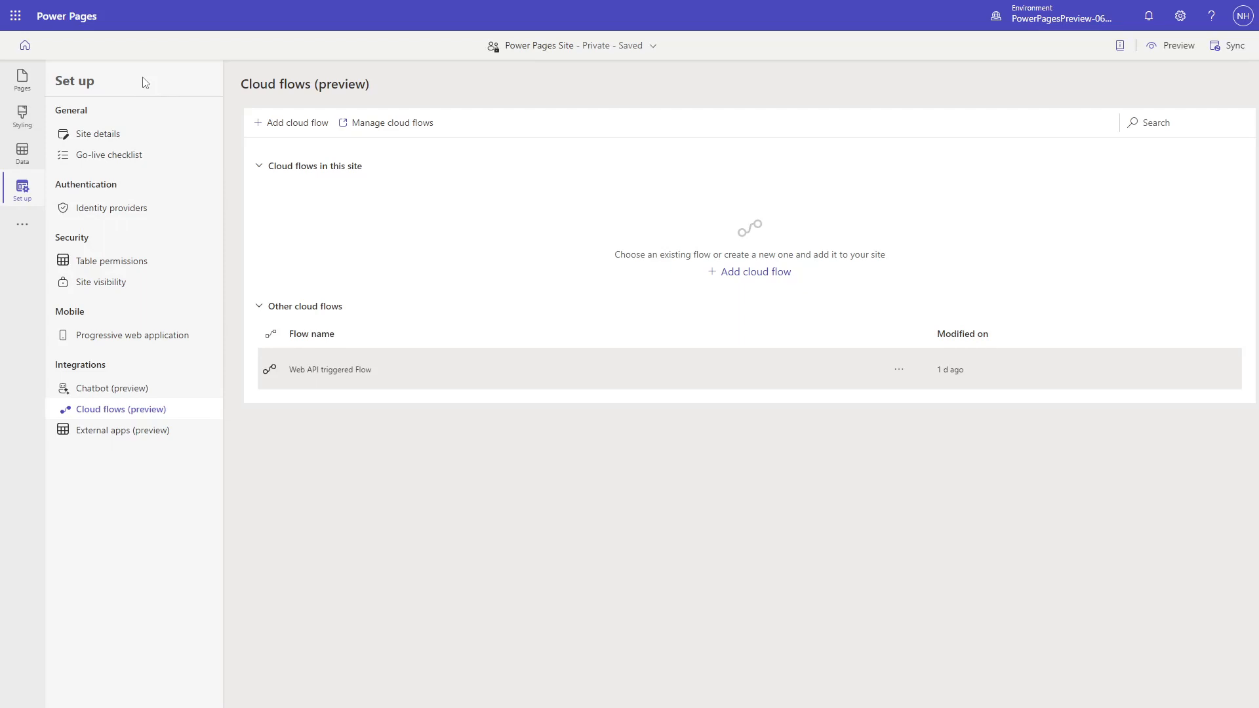
{"action": "mouse_move", "coordinate": [114, 76]}
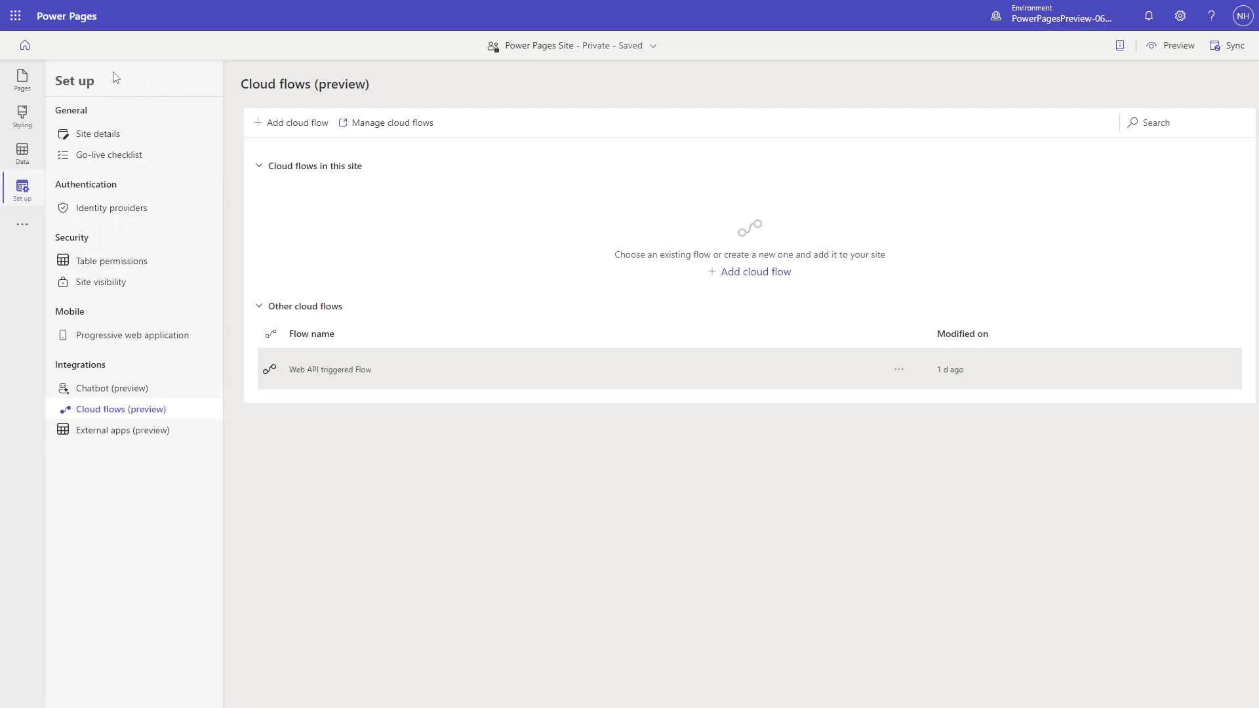
{"action": "mouse_move", "coordinate": [198, 414]}
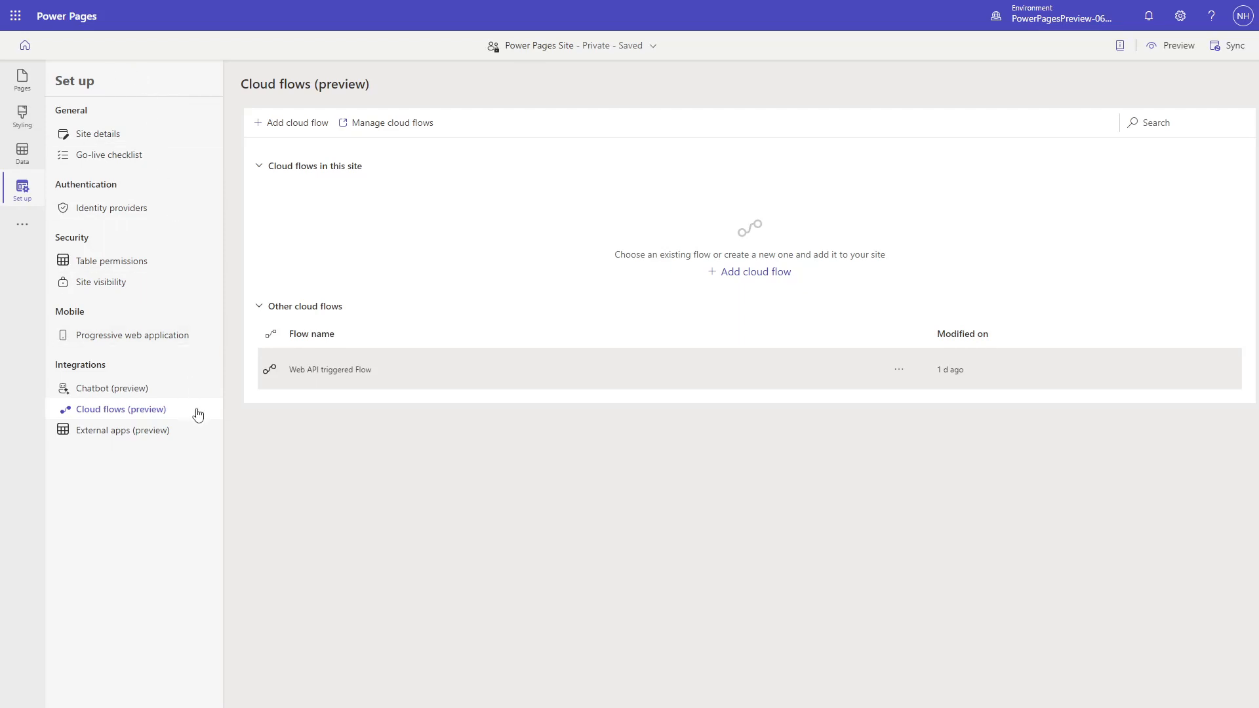
{"action": "mouse_move", "coordinate": [723, 432]}
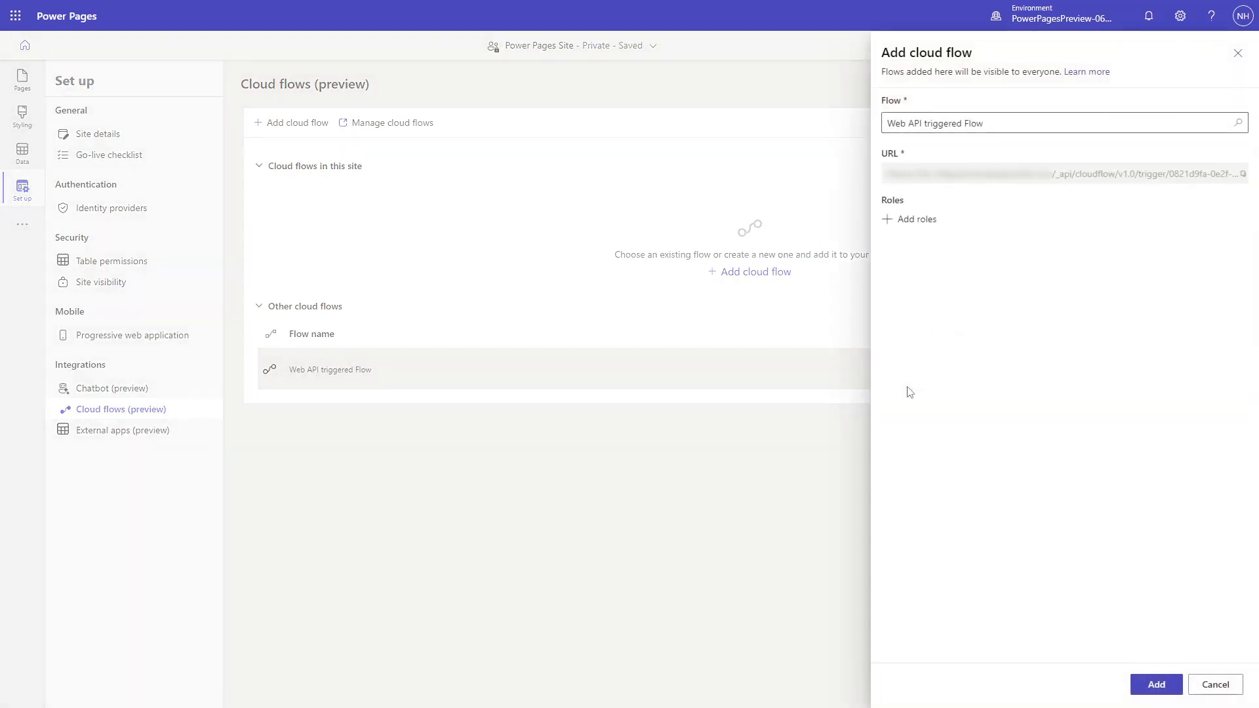
Add the Web API triggered Flow to the site with the Authenticated Users role.
{"action": "left_click", "coordinate": [916, 219]}
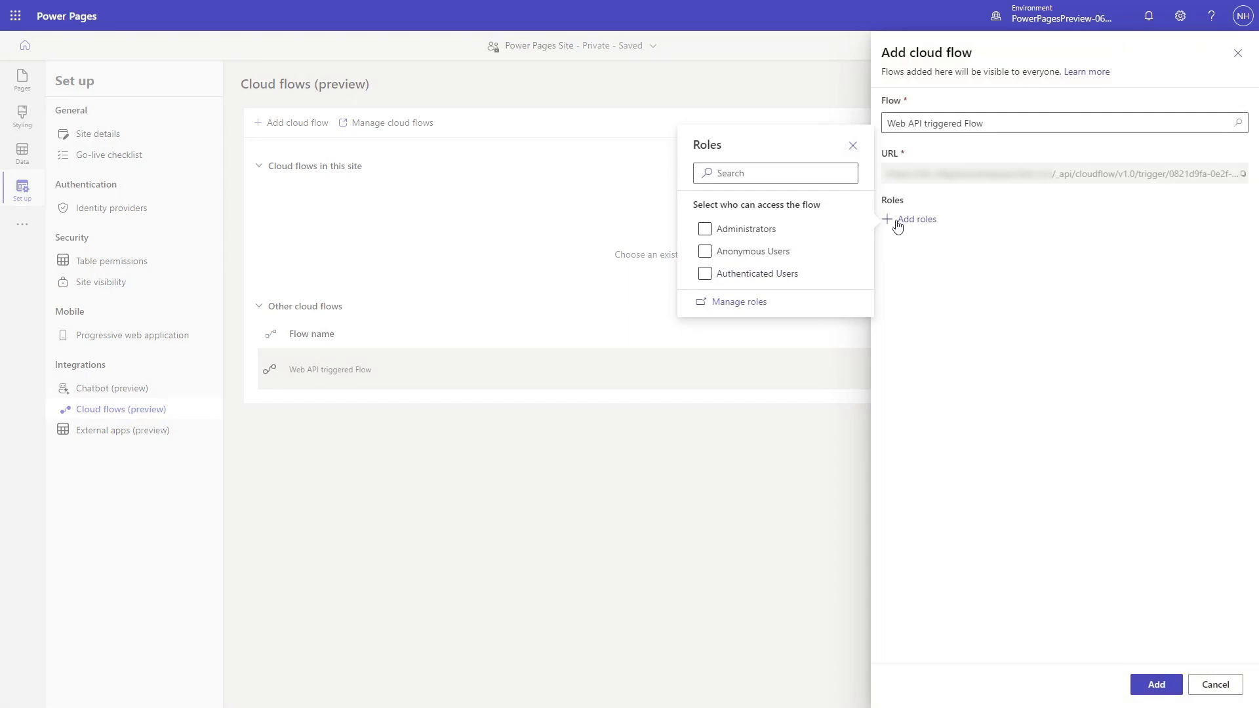
{"action": "left_click", "coordinate": [705, 273]}
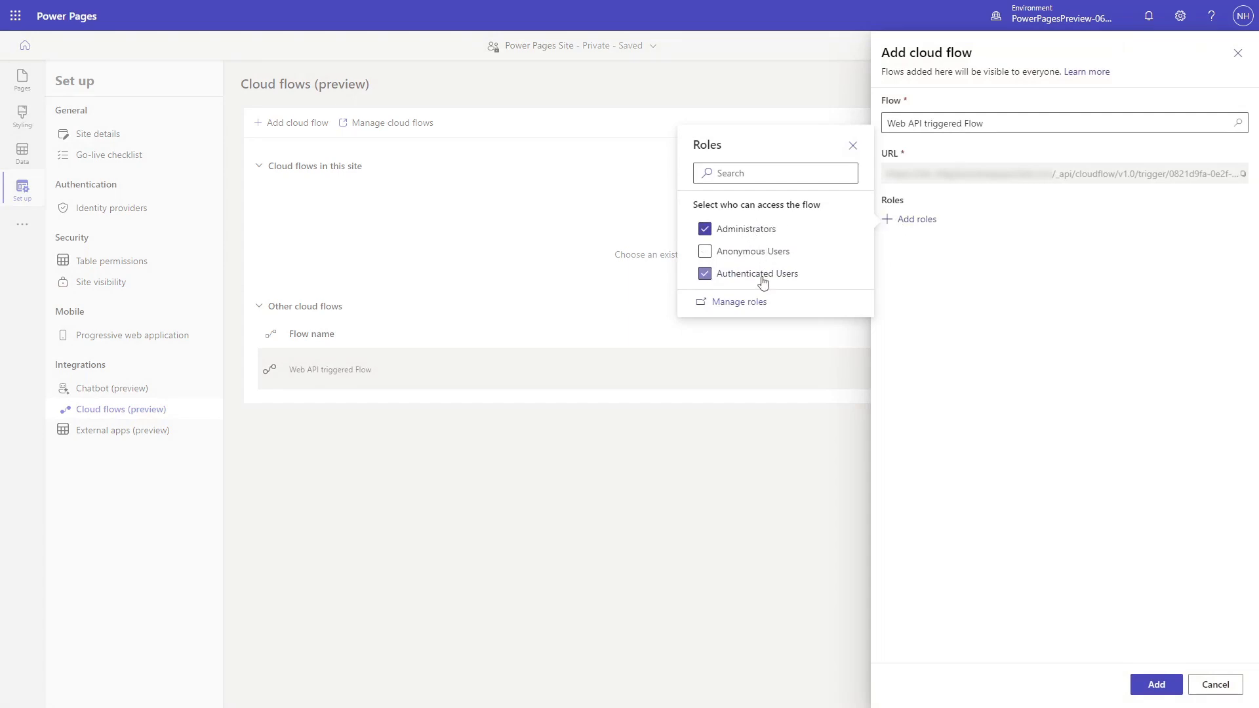
{"action": "left_click", "coordinate": [1155, 684]}
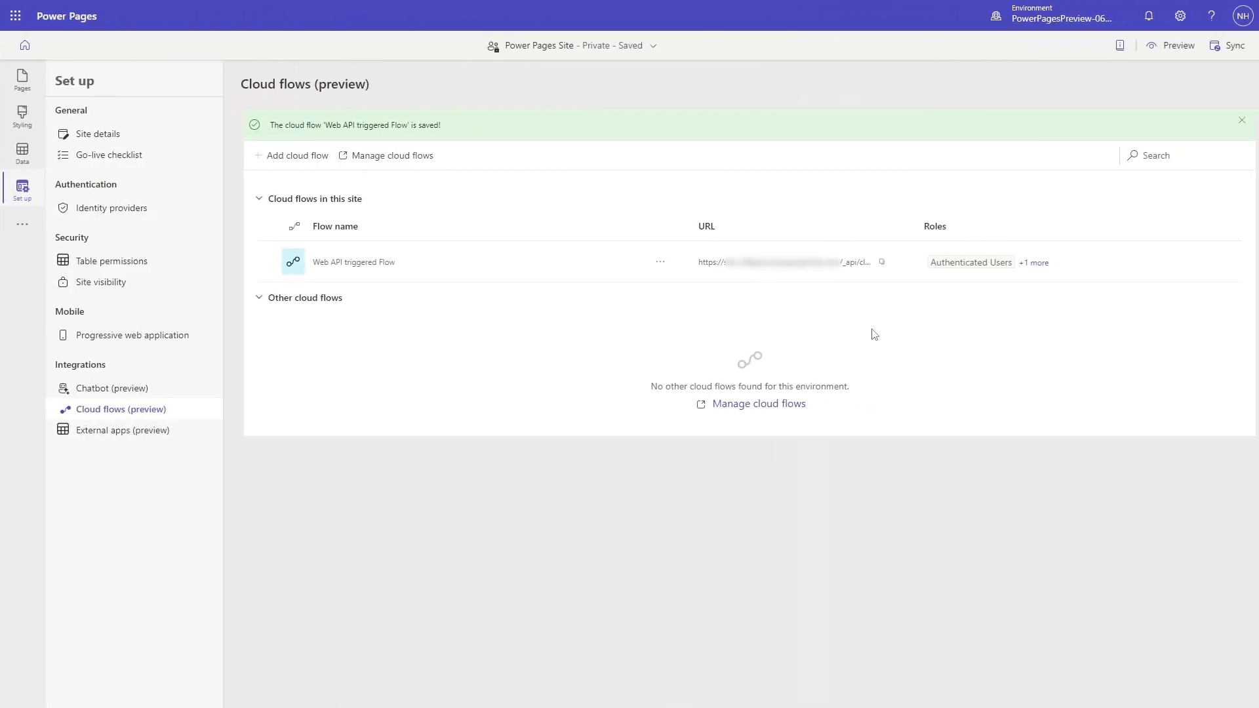
Copy the Web API triggered Flow's URL from the Cloud flows in this site list.
{"action": "left_click", "coordinate": [882, 262]}
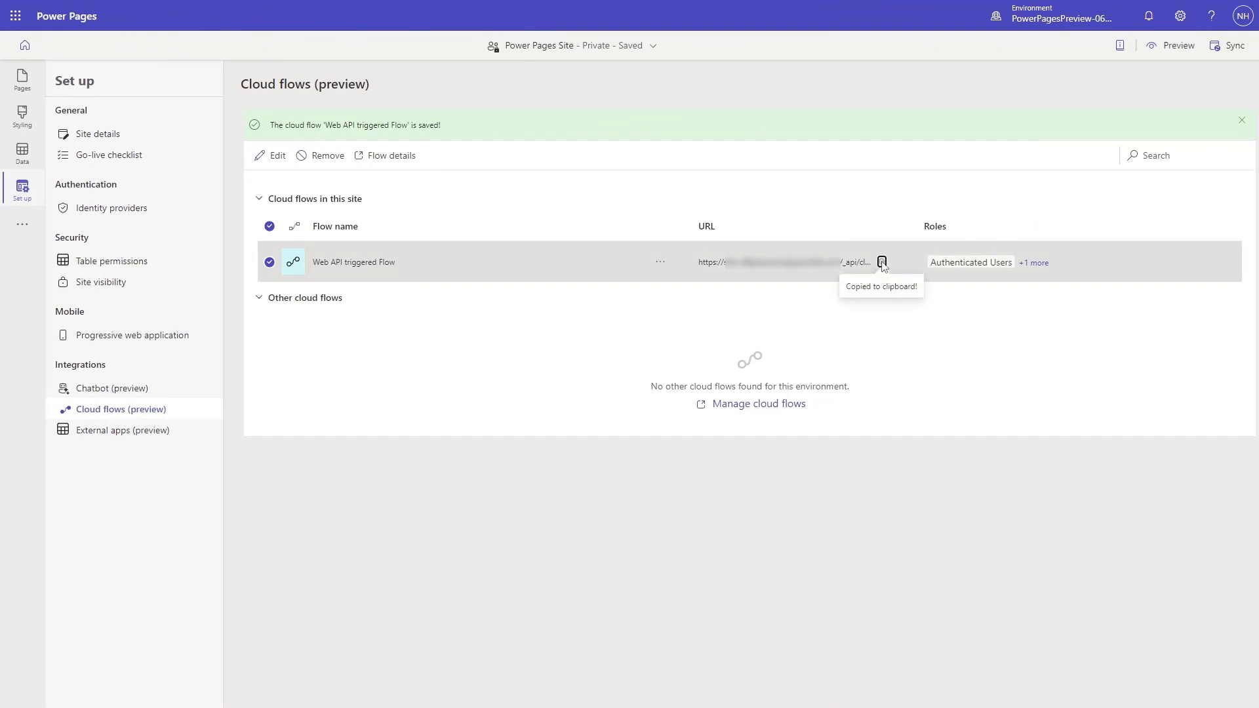
{"action": "mouse_move", "coordinate": [862, 326]}
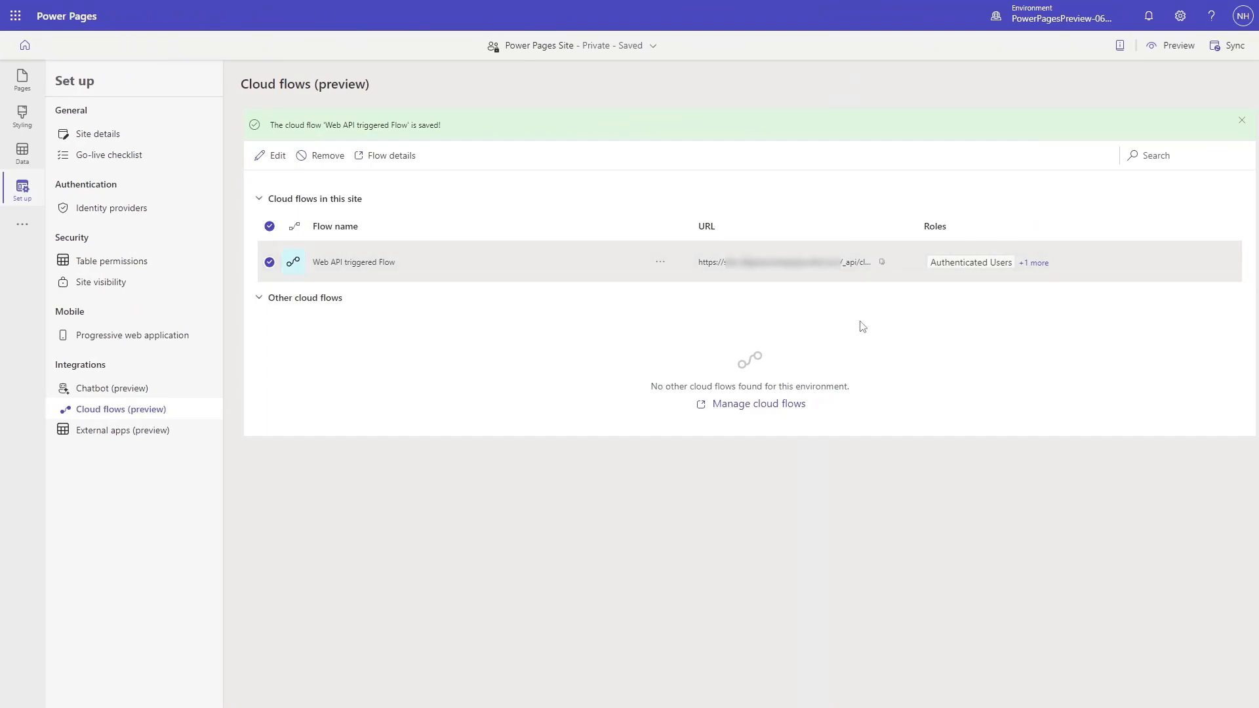